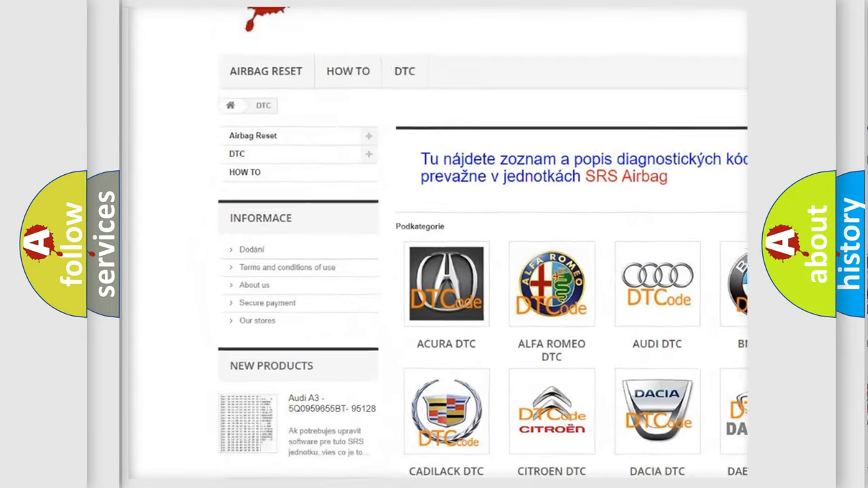
{"action": "scroll", "scroll_direction": "down", "scroll_amount": 3}
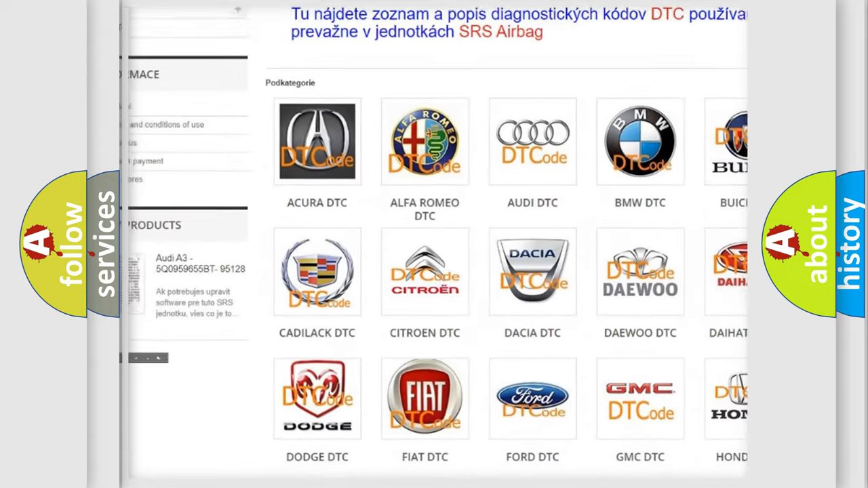
{"action": "scroll", "scroll_direction": "down", "scroll_amount": 3}
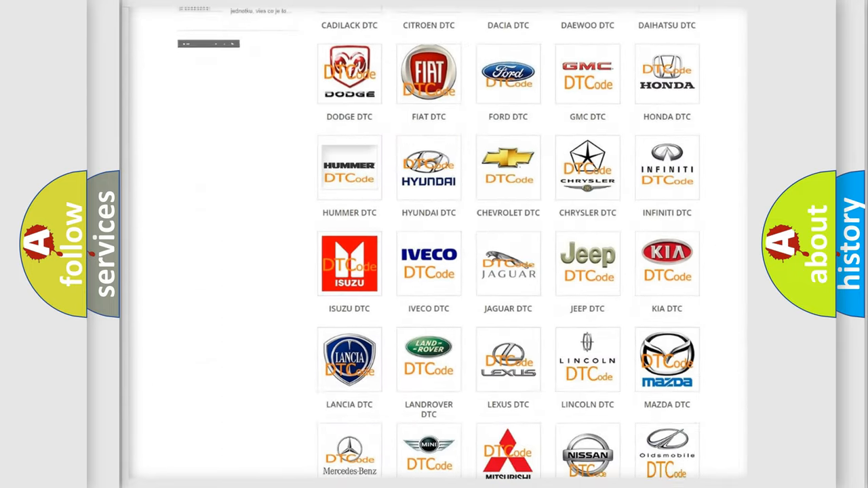
{"action": "scroll", "scroll_direction": "down", "scroll_amount": 3}
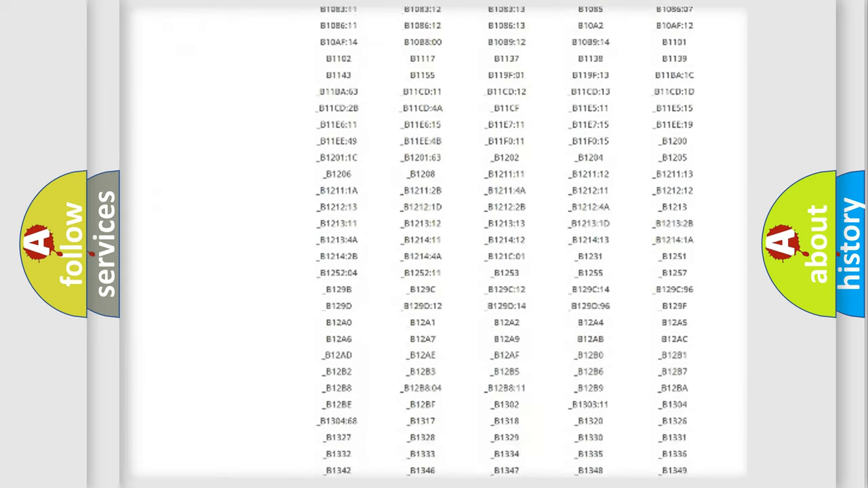
{"action": "scroll", "scroll_direction": "down", "scroll_amount": 3}
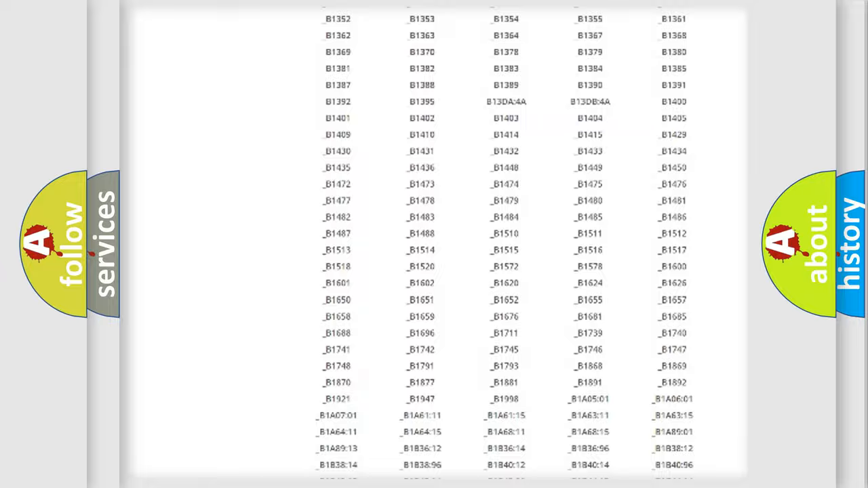